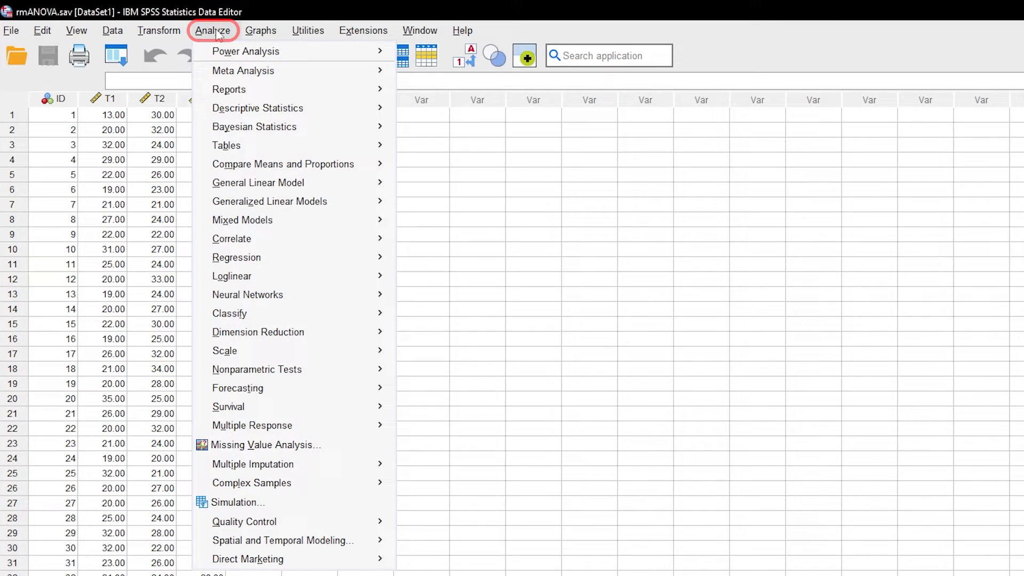
{"action": "mouse_move", "coordinate": [257, 107]}
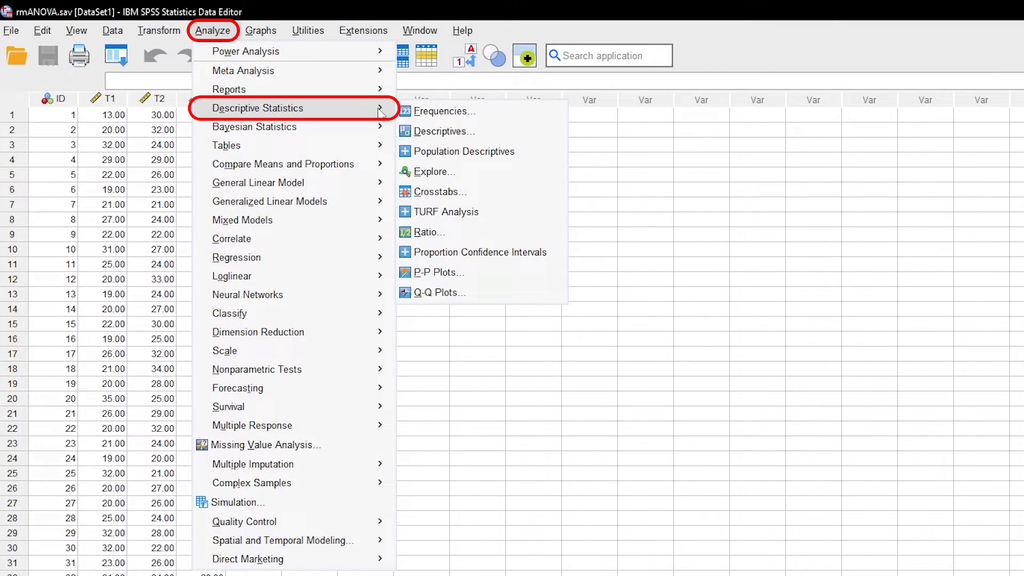
- Start an Explore analysis with T1, T2 and T3 as dependent variables
{"action": "left_click", "coordinate": [434, 171]}
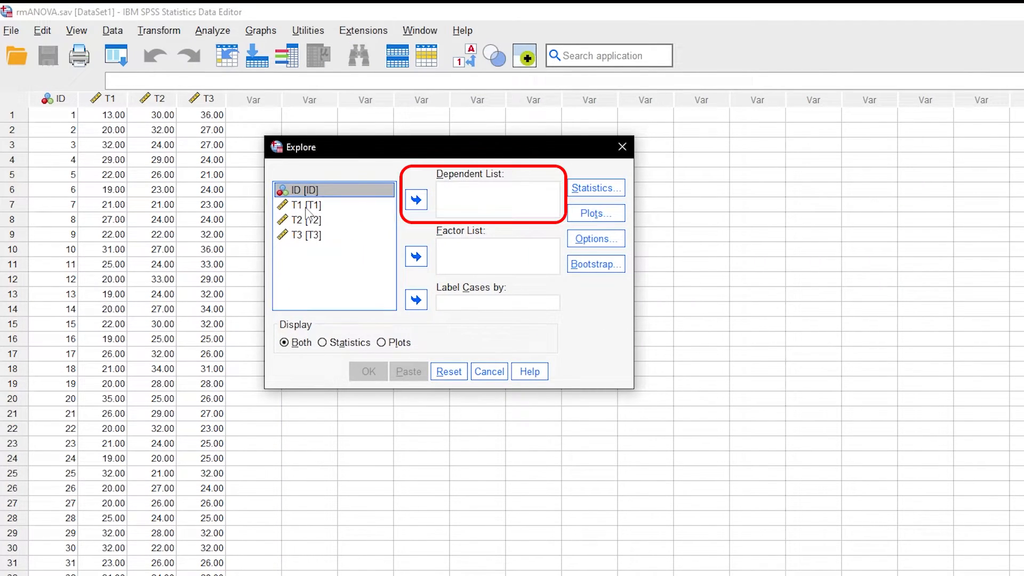
{"action": "left_click", "coordinate": [415, 199]}
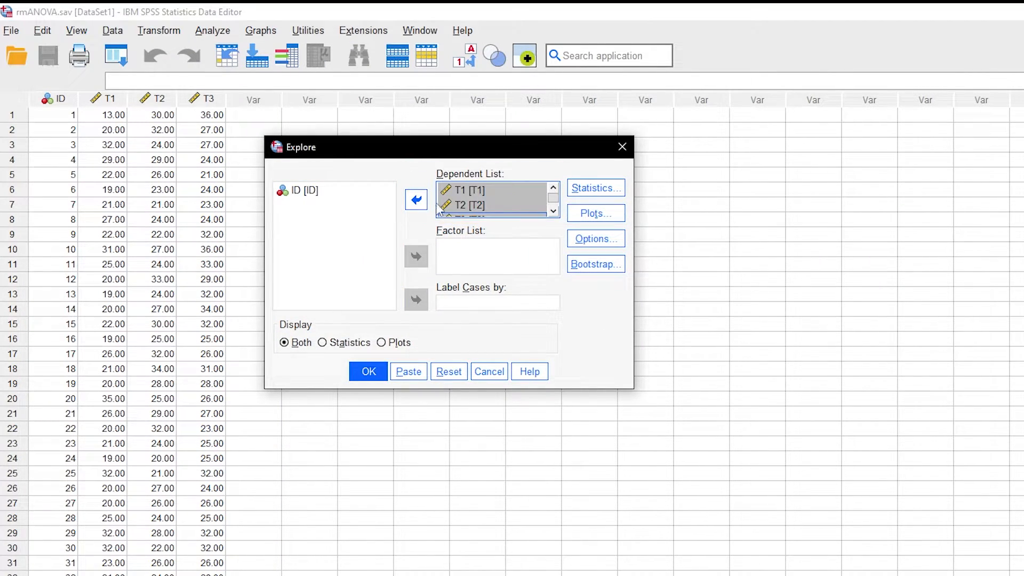
{"action": "left_click", "coordinate": [594, 214]}
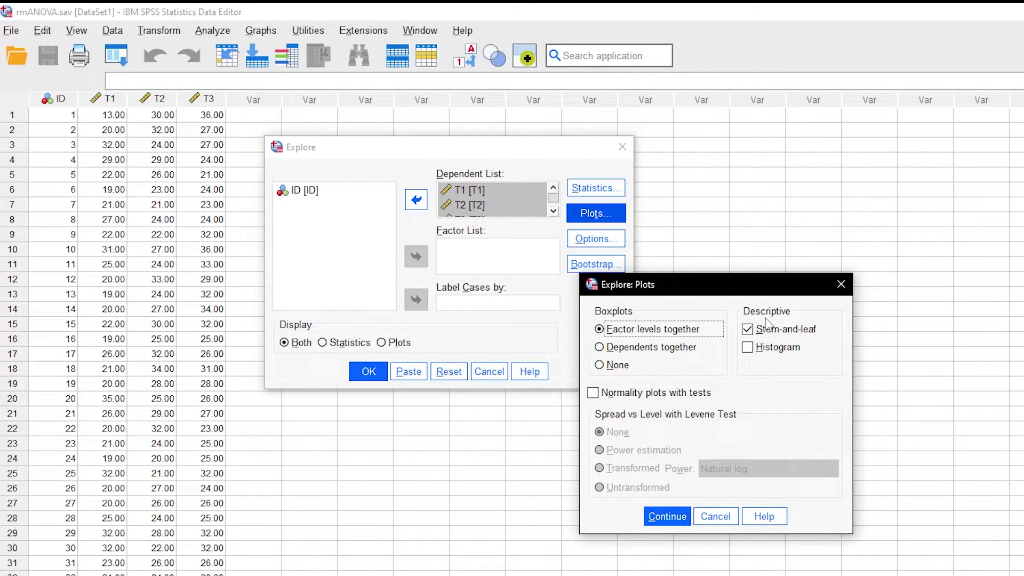
- Request normality plots with tests, no stem-and-leaf, plots-only output, and run it
{"action": "left_click", "coordinate": [747, 328]}
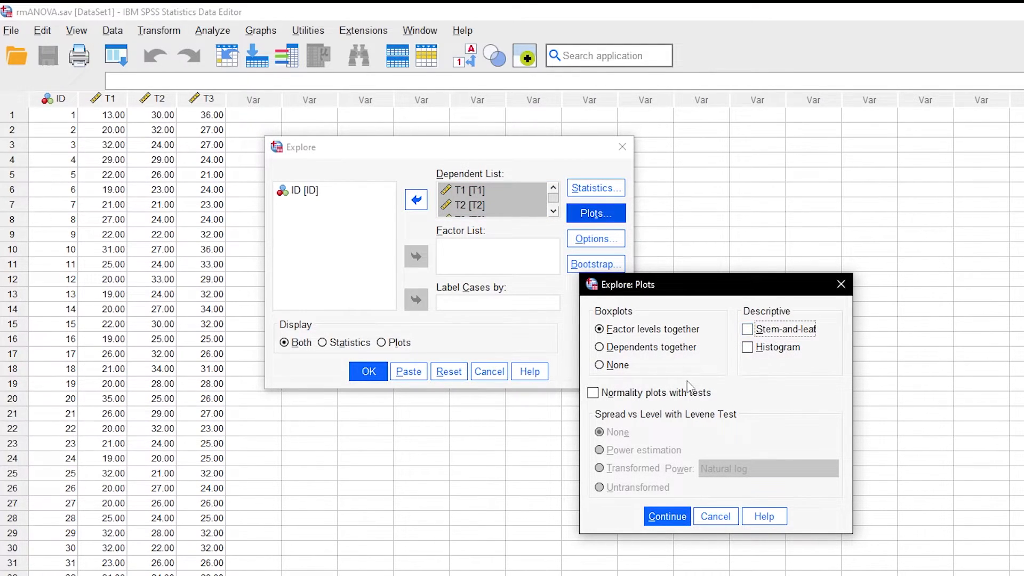
{"action": "left_click", "coordinate": [593, 392]}
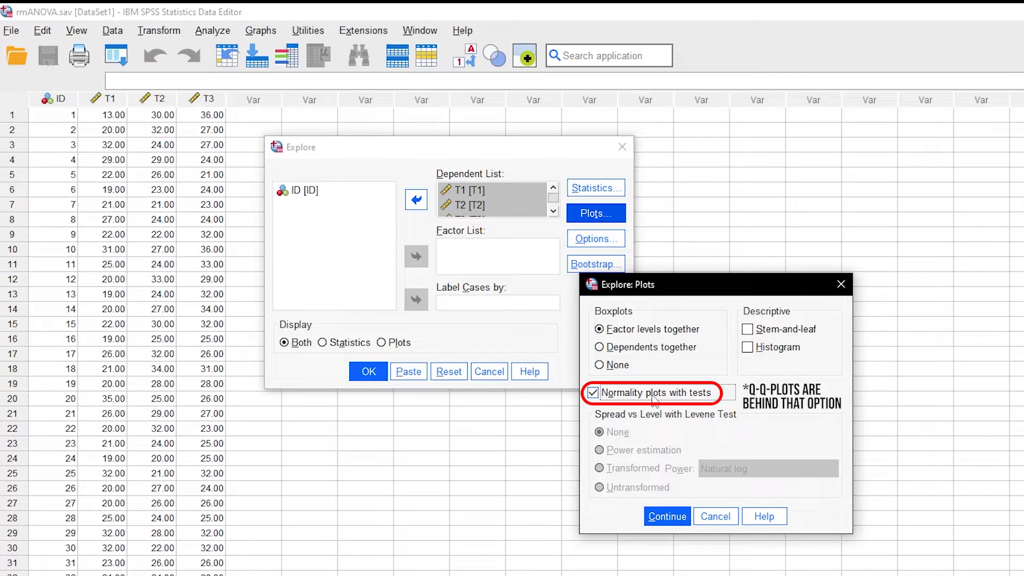
{"action": "left_click", "coordinate": [666, 516]}
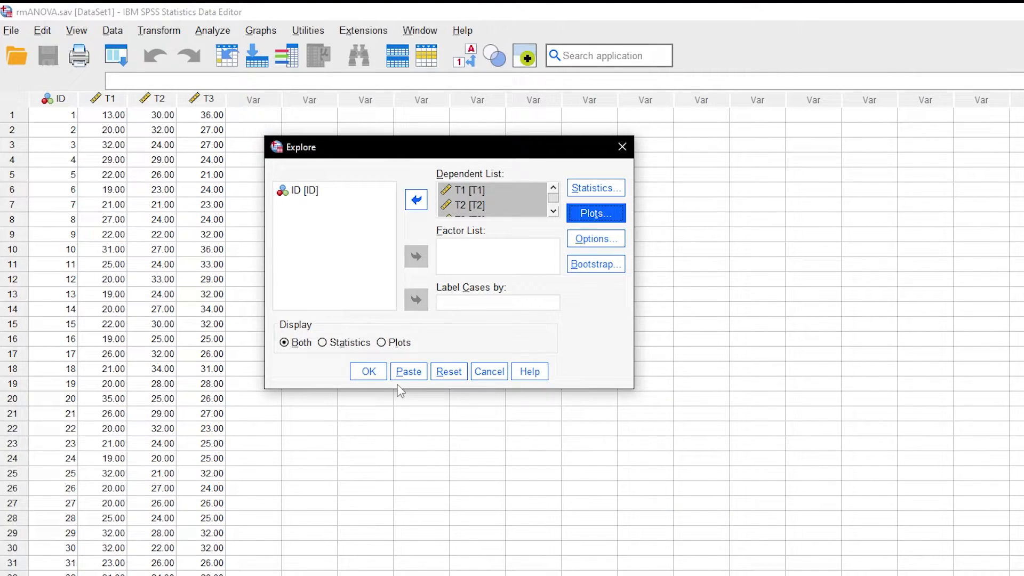
{"action": "left_click", "coordinate": [381, 342]}
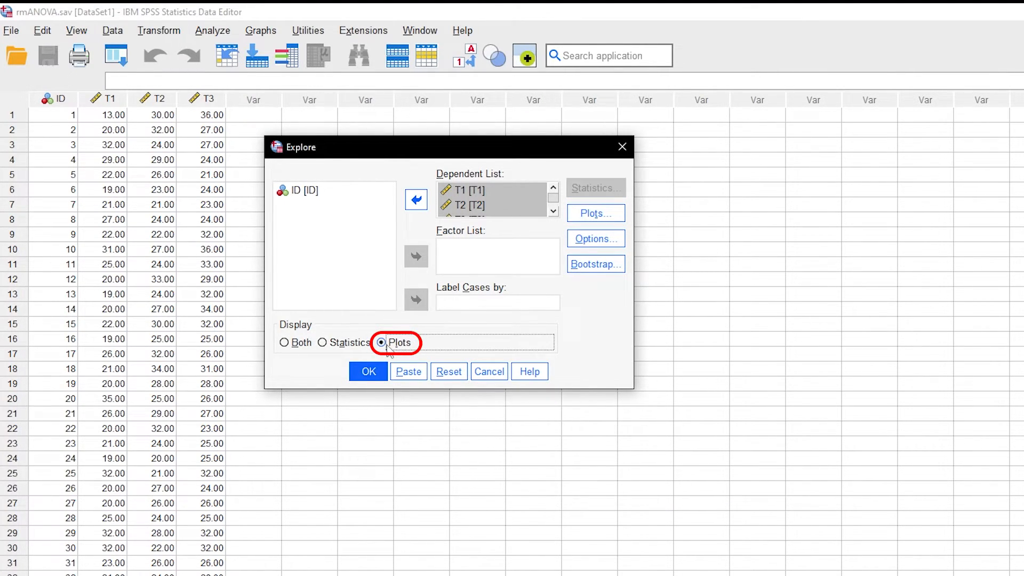
{"action": "left_click", "coordinate": [368, 369]}
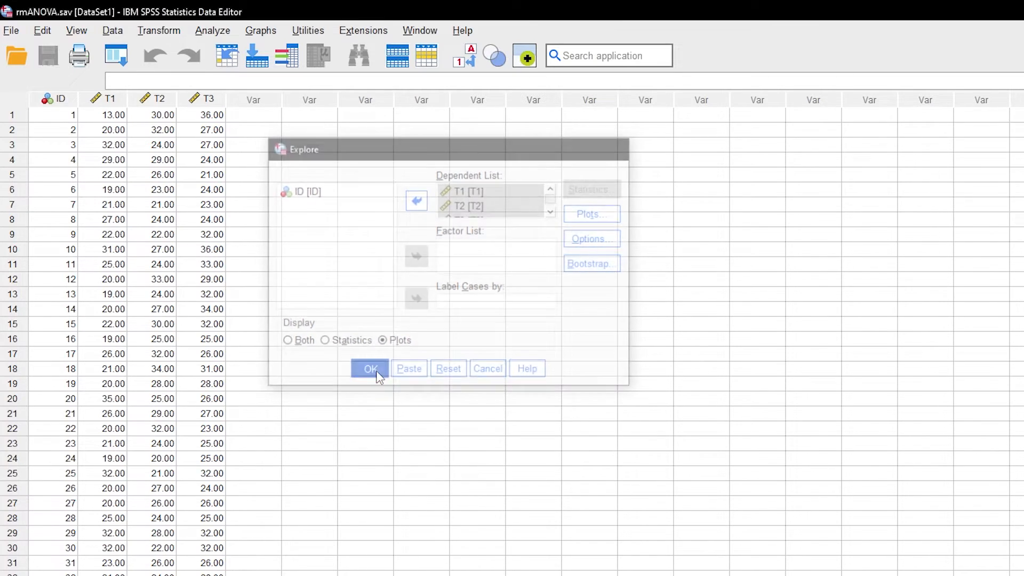
- Bring up the Normal Q-Q plot of T1 in the output viewer, with T2 and T3 below
{"action": "left_click", "coordinate": [370, 368]}
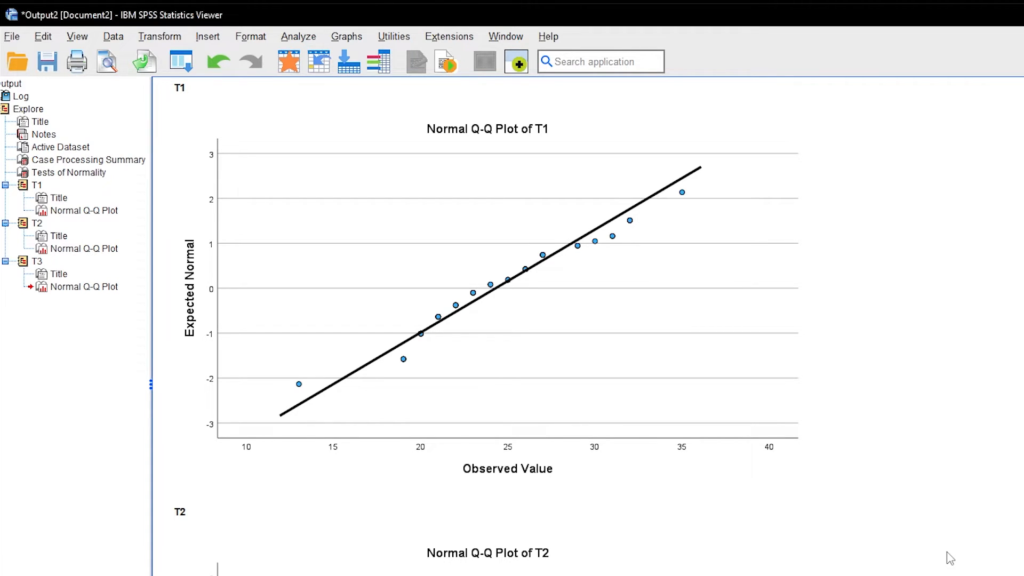
{"action": "left_click", "coordinate": [182, 511]}
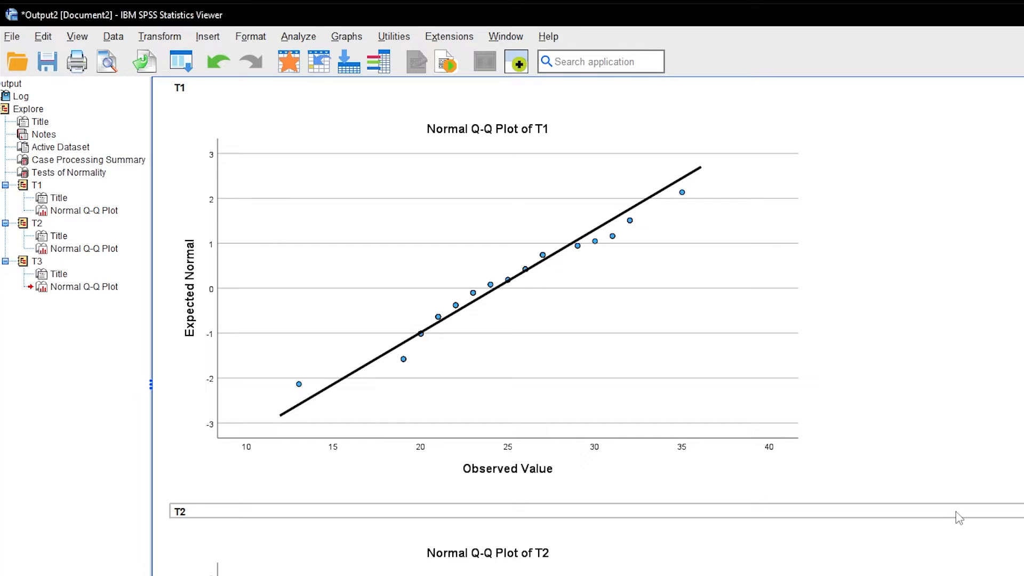